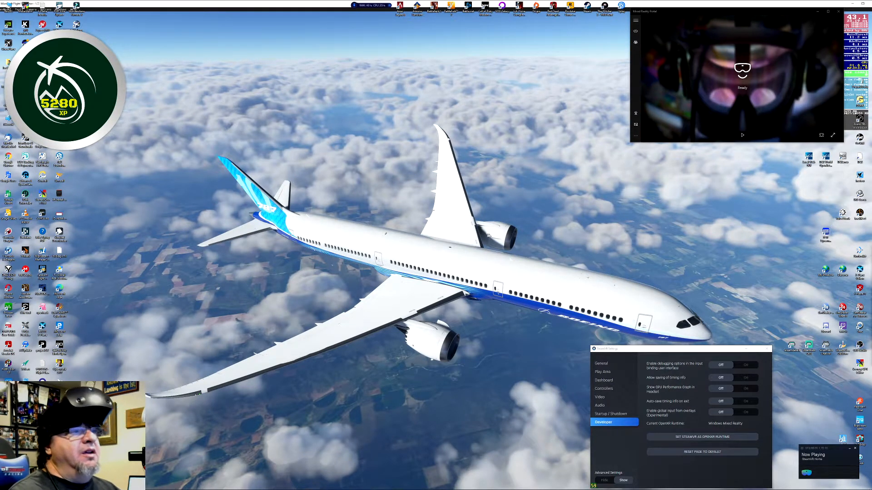
mouse_move(570, 262)
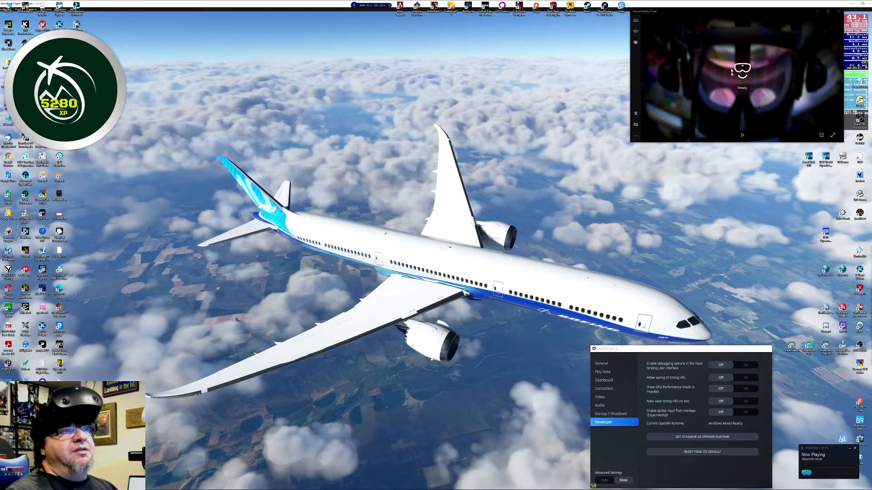
mouse_move(658, 35)
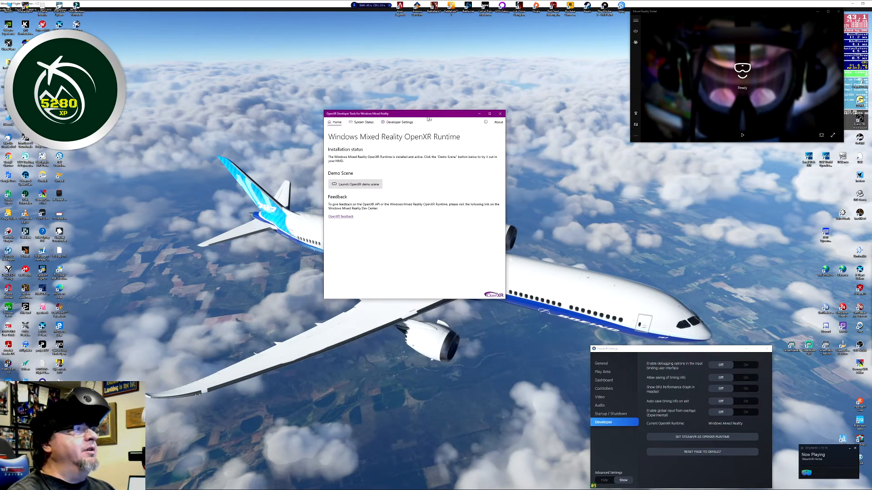
click(399, 122)
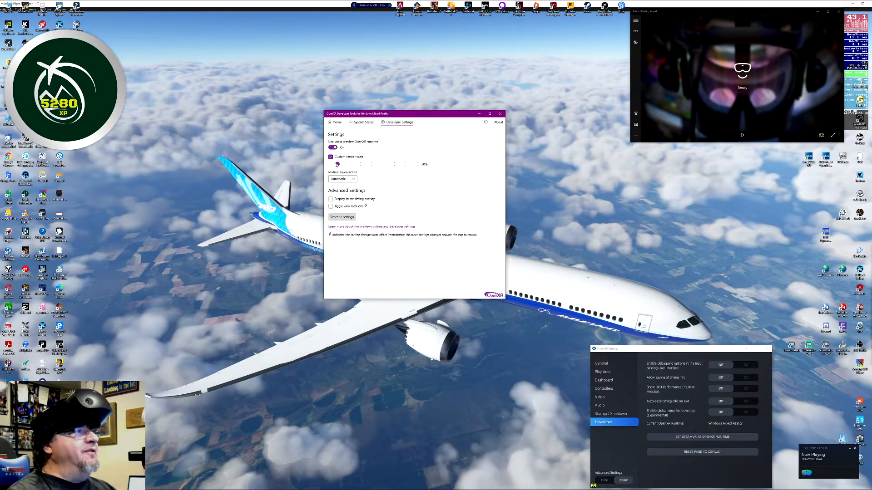
click(337, 122)
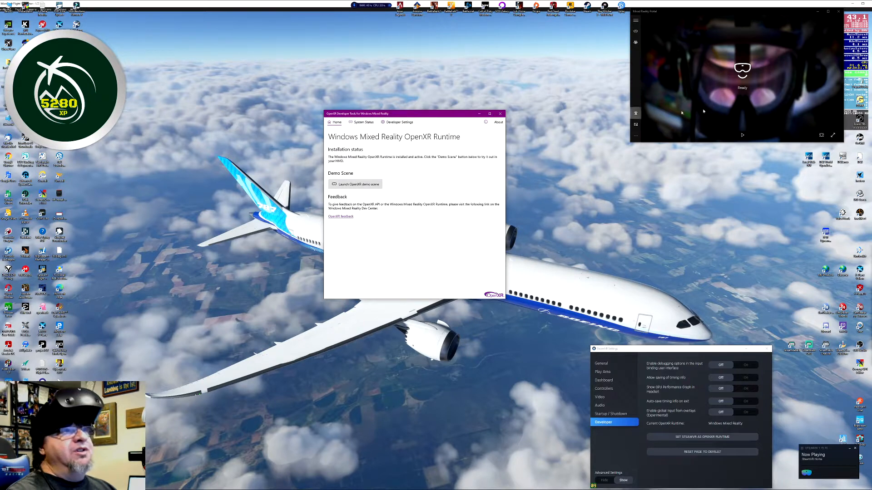
mouse_move(406, 243)
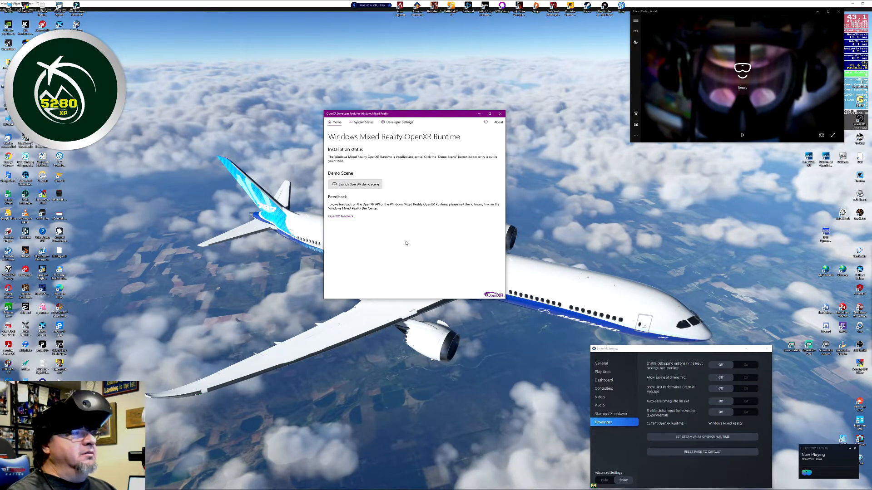
mouse_move(417, 229)
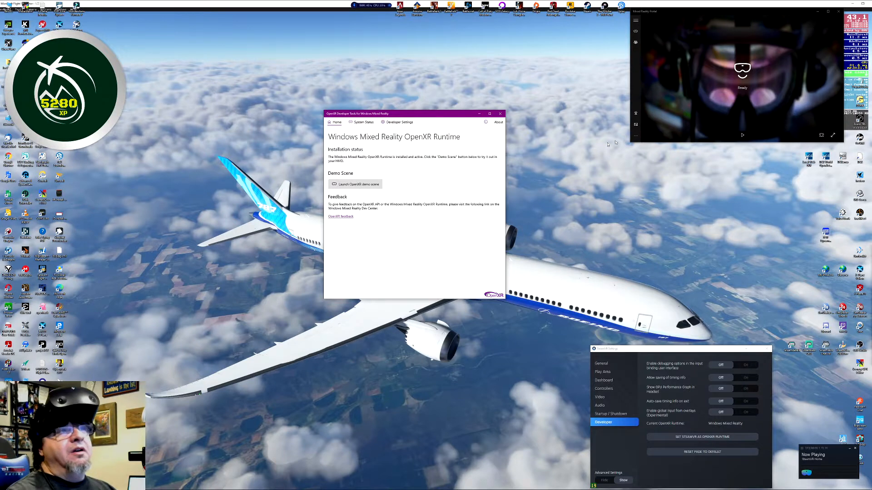
mouse_move(678, 111)
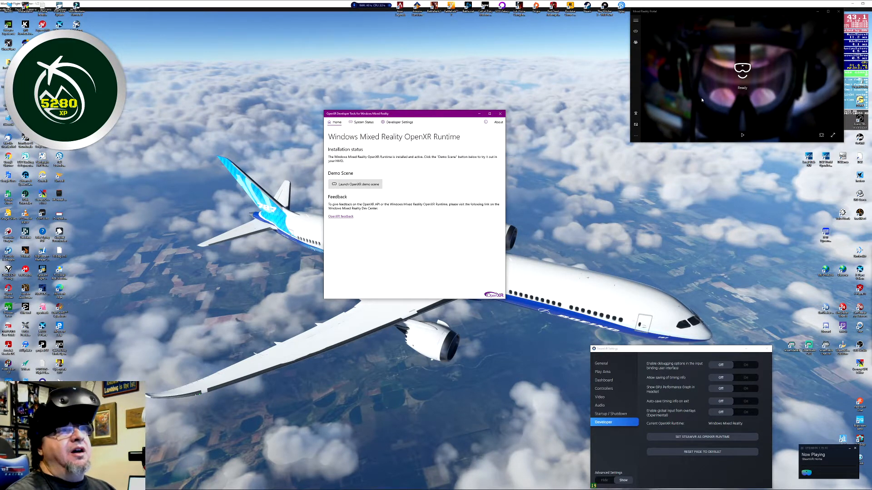
mouse_move(726, 37)
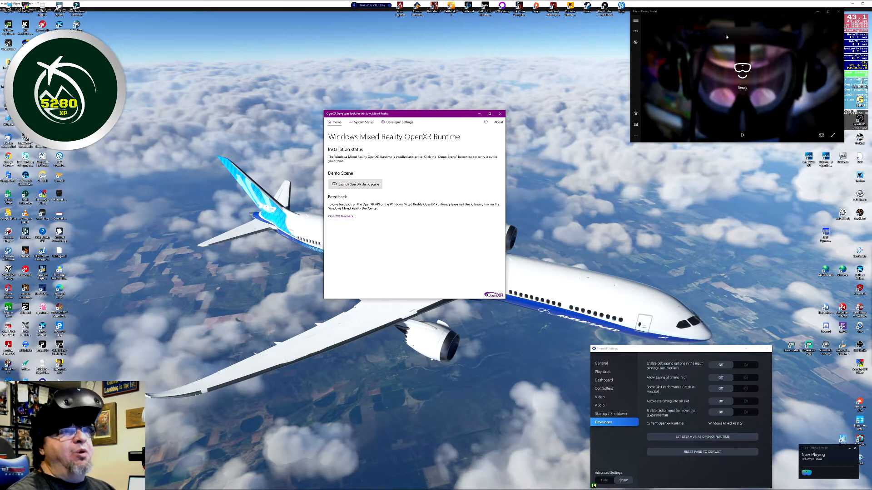
mouse_move(586, 250)
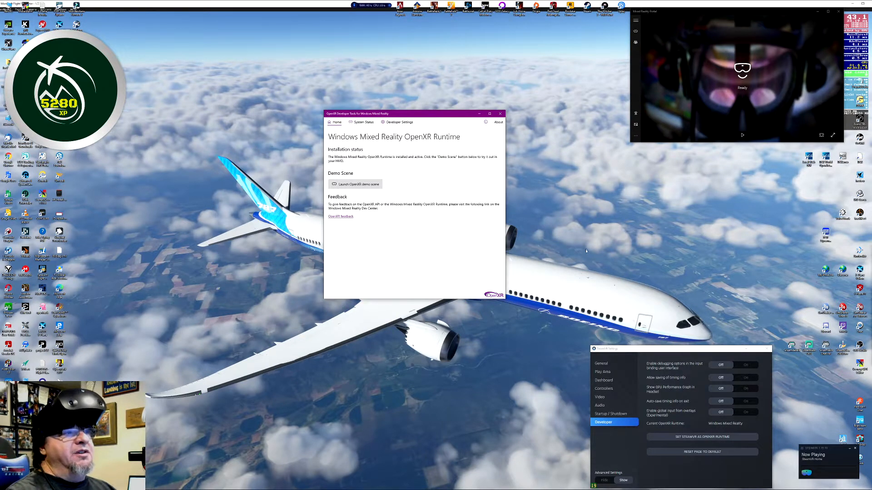
mouse_move(499, 219)
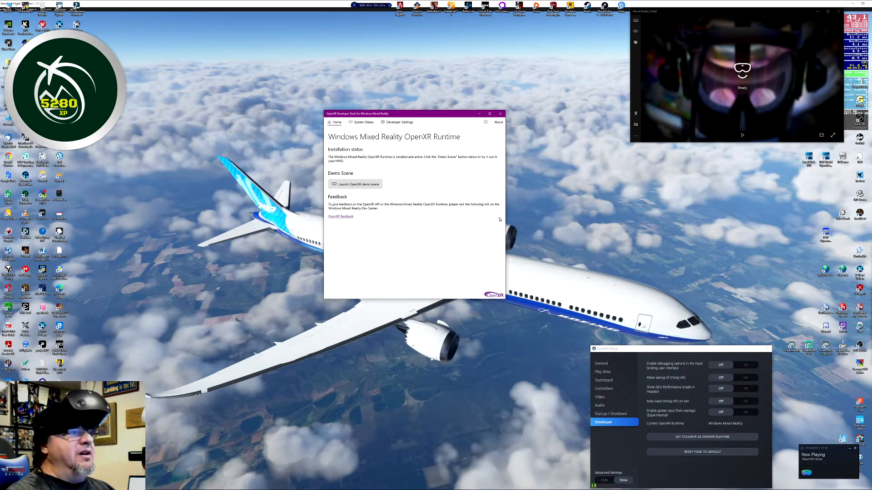
mouse_move(465, 184)
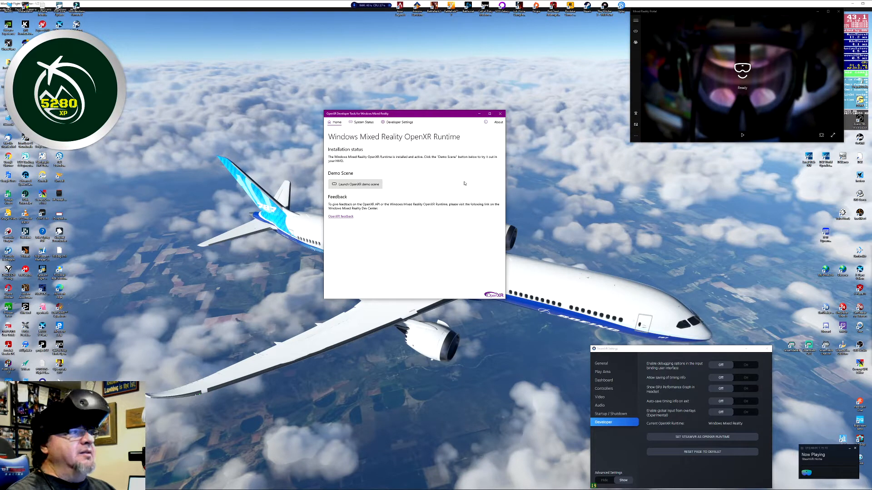
mouse_move(447, 226)
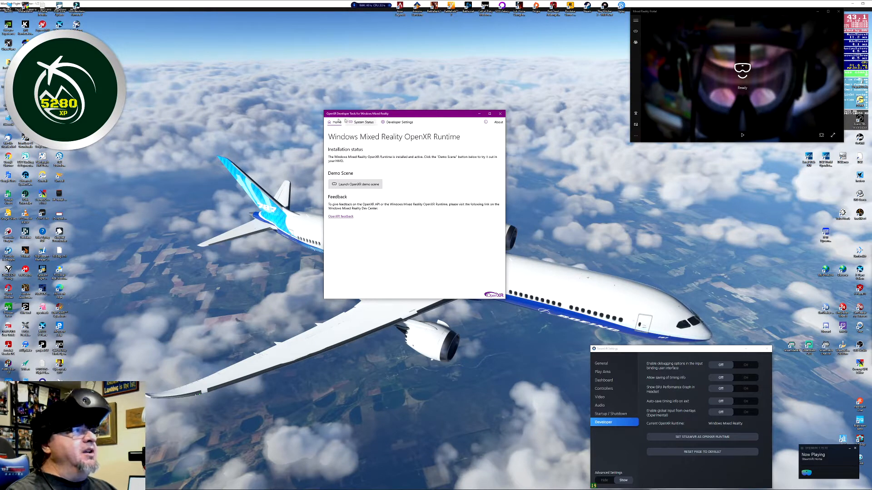
mouse_move(409, 170)
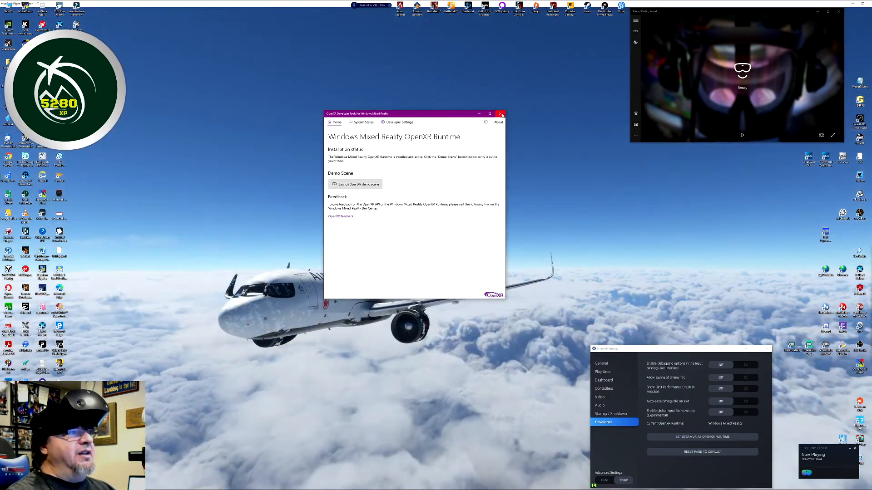
Step: Close the Windows Mixed Reality OpenXR Developer Tools window
click(500, 113)
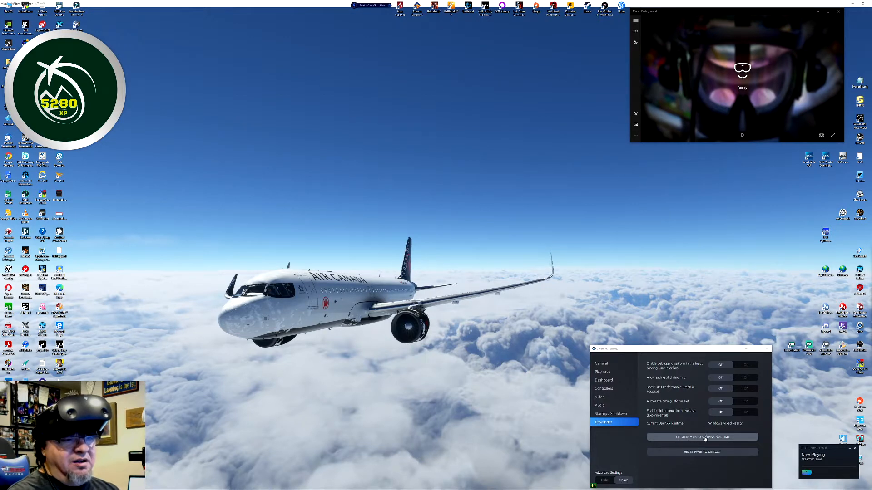
Step: Set SteamVR as the OpenXR runtime, replacing Windows Mixed Reality
click(702, 436)
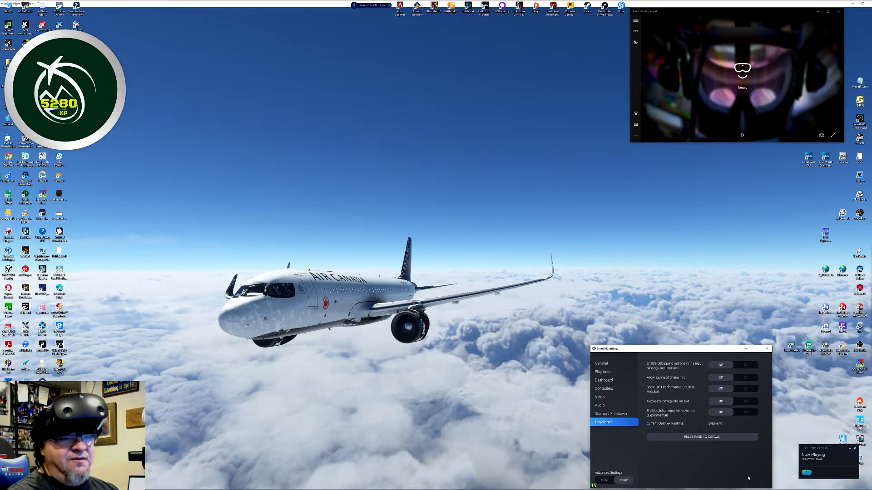
mouse_move(693, 452)
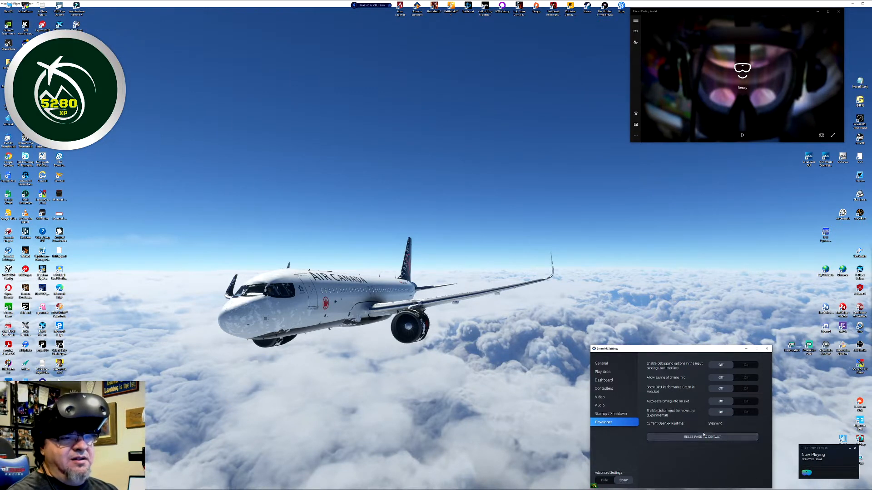
mouse_move(692, 453)
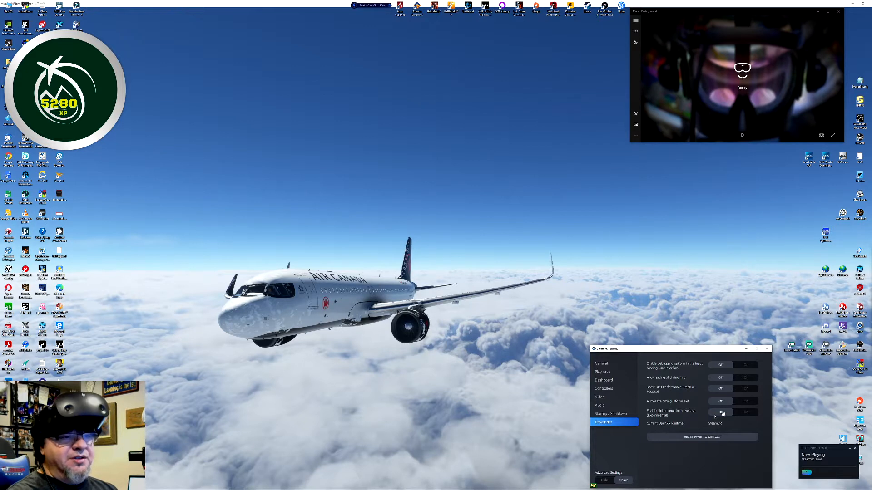
mouse_move(767, 349)
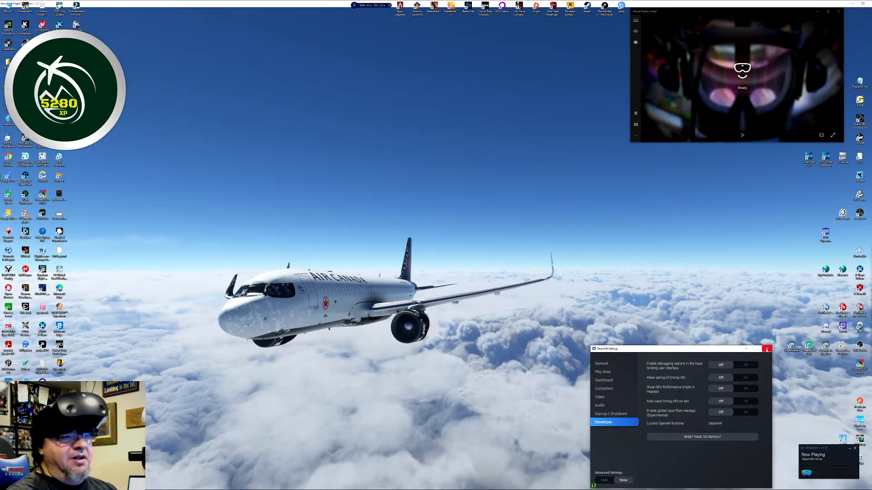
mouse_move(767, 349)
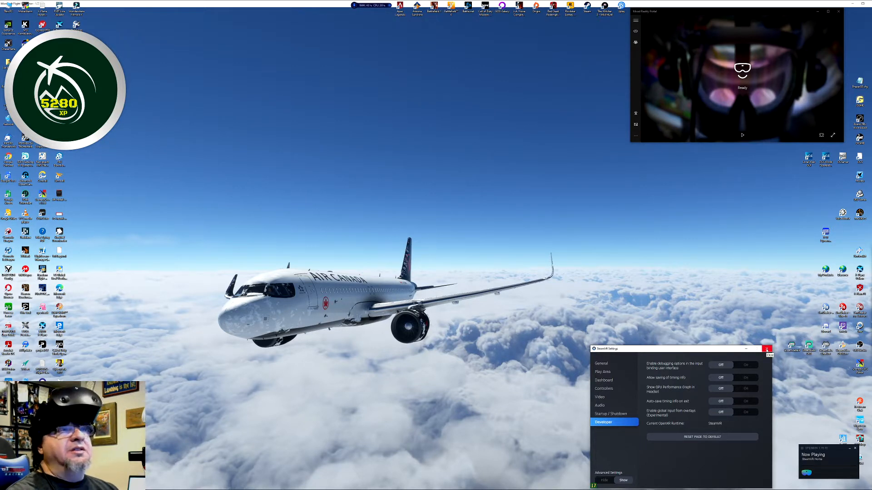
click(767, 349)
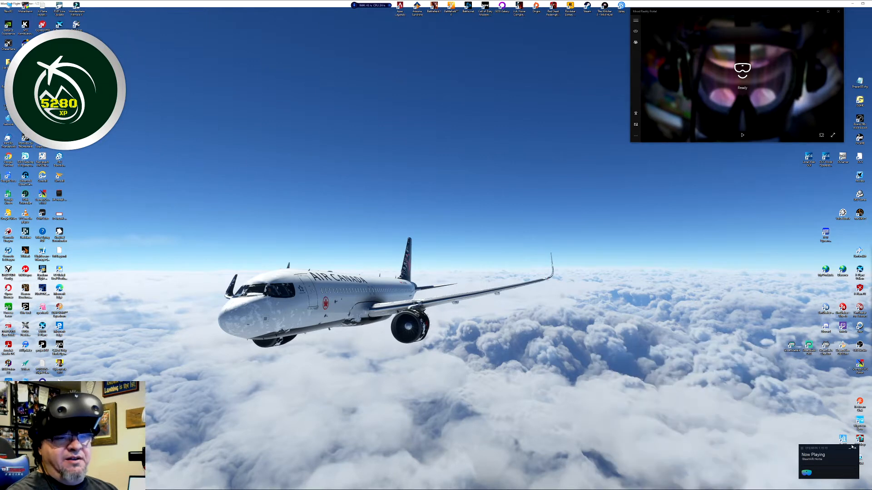
mouse_move(706, 231)
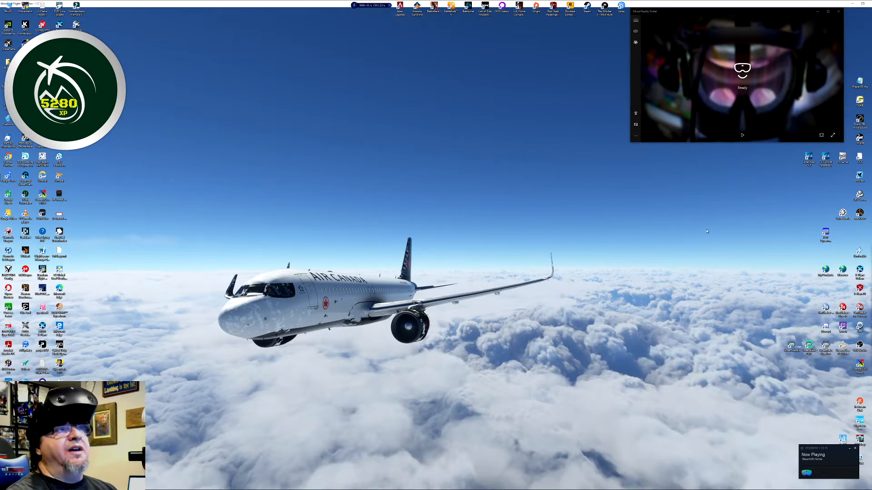
mouse_move(534, 366)
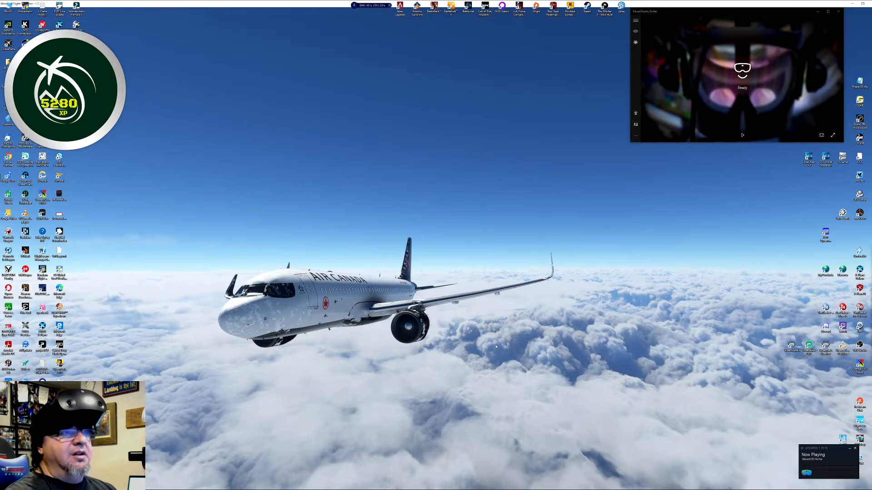
mouse_move(631, 423)
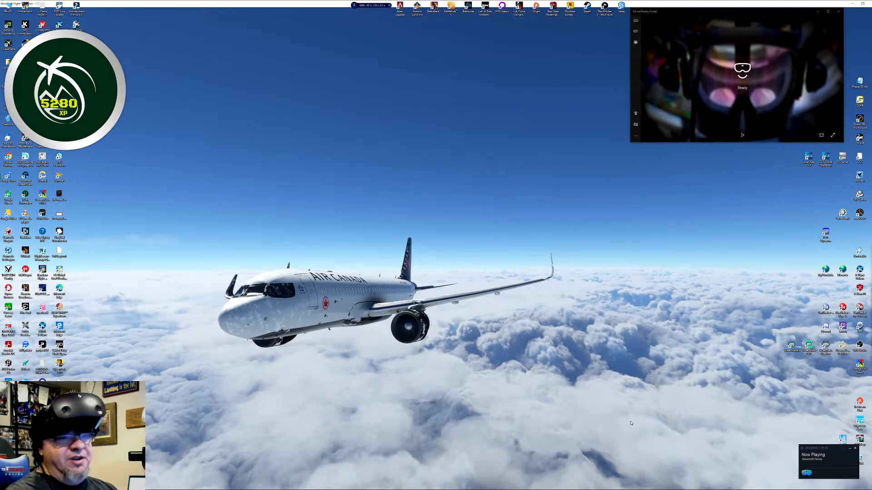
mouse_move(636, 381)
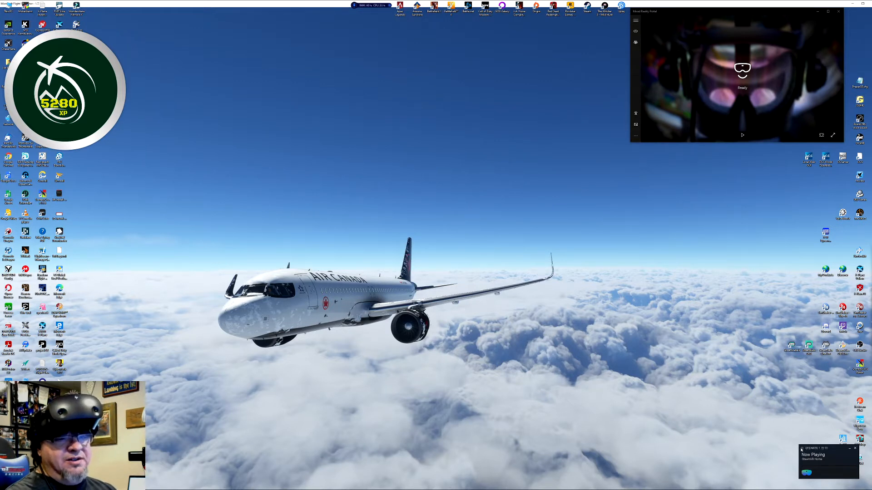
mouse_move(663, 65)
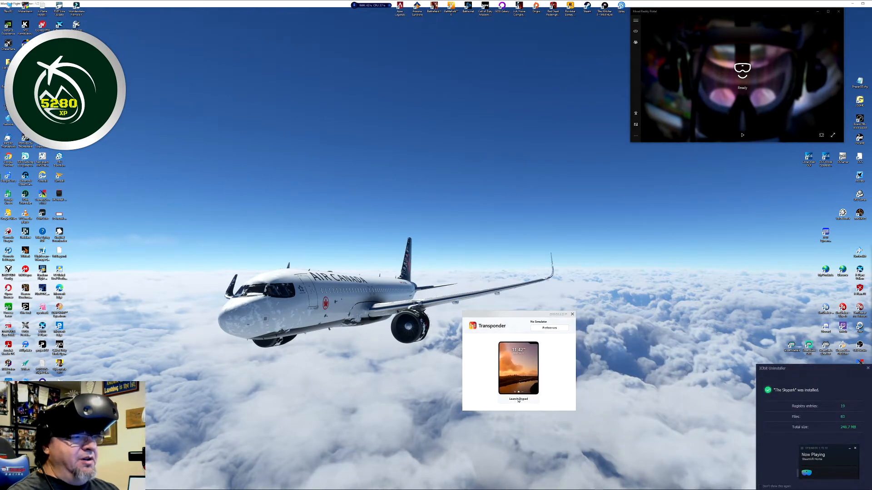
Step: Launch the Skypad tablet from Transponder and dismiss the update notice
click(572, 314)
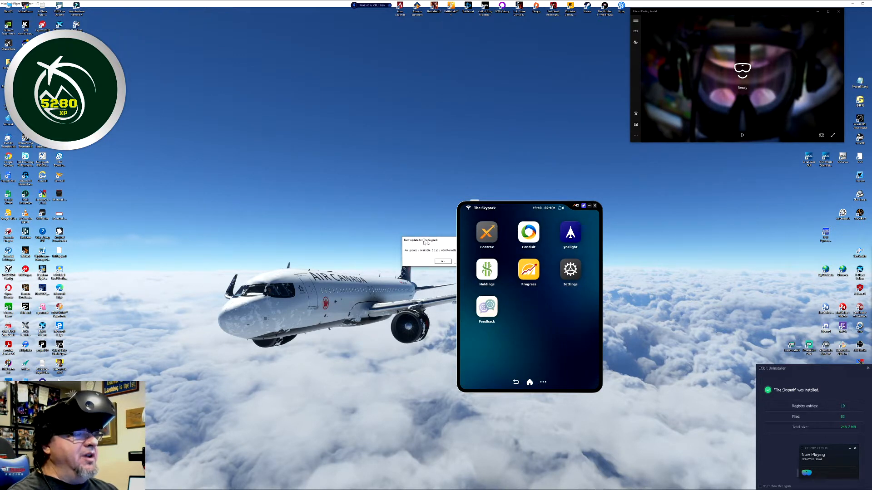
click(441, 262)
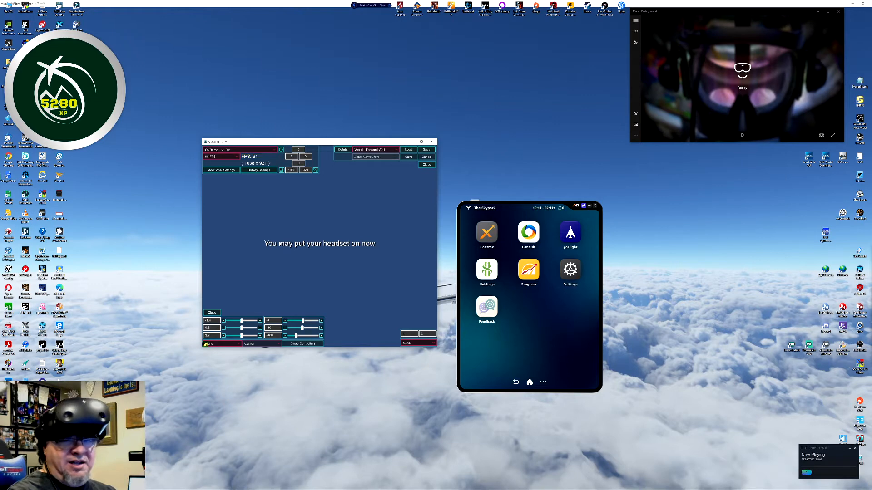
mouse_move(329, 261)
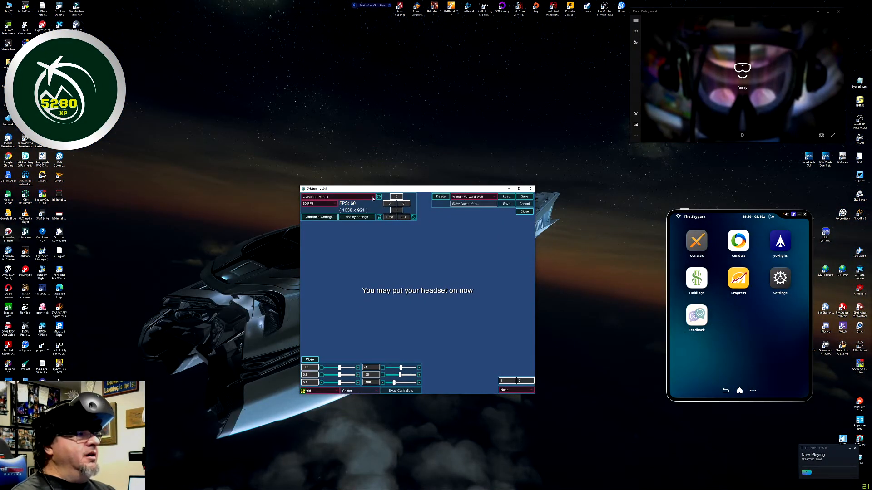
Step: Choose the Skypad tablet window as OVRdrop's capture source
click(336, 198)
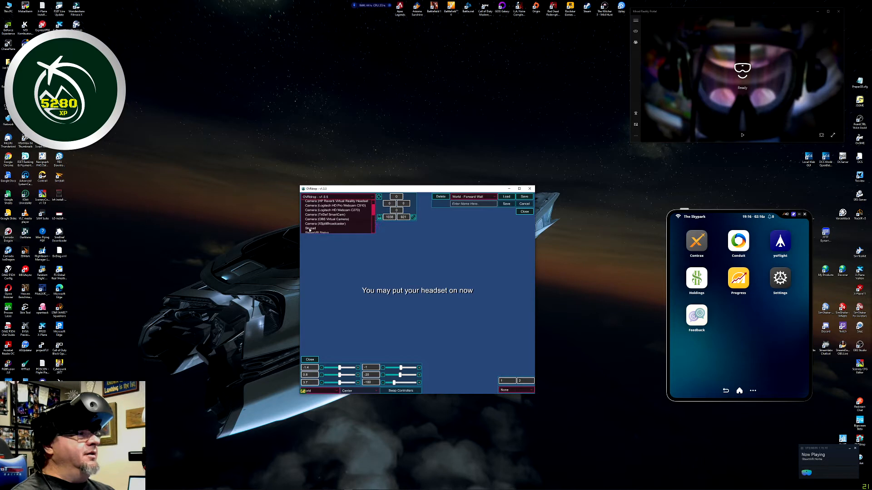
click(310, 228)
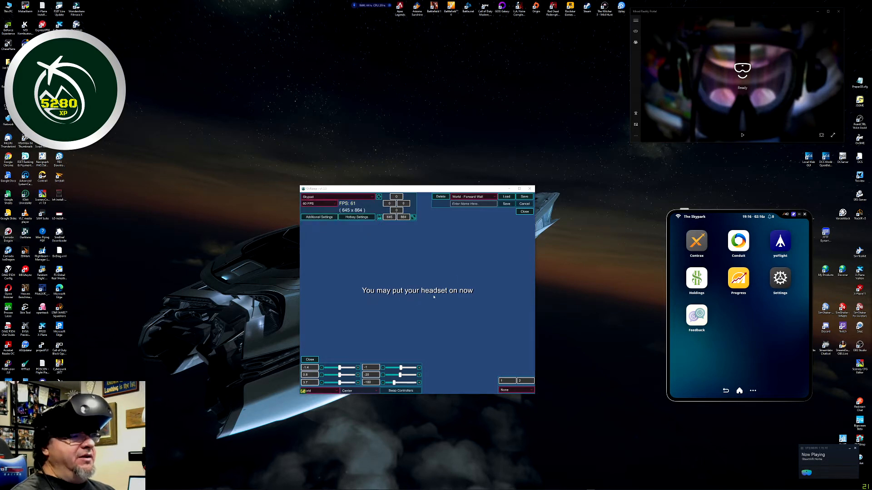
mouse_move(461, 267)
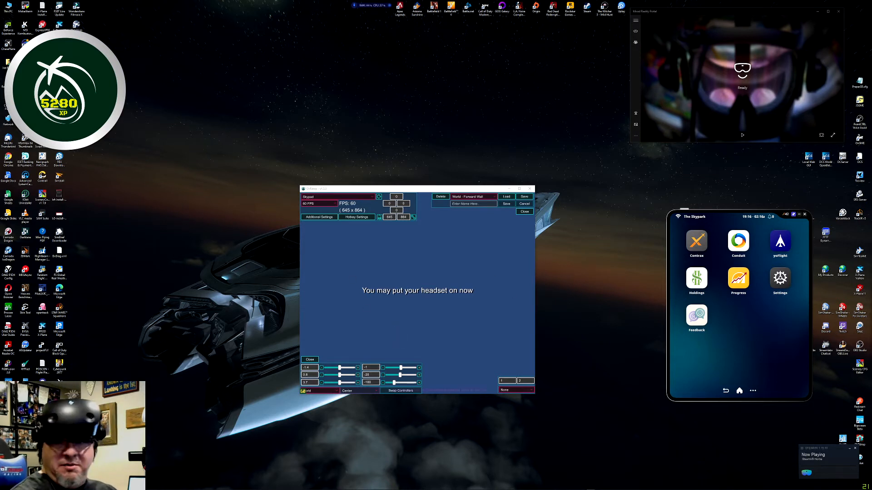
mouse_move(399, 390)
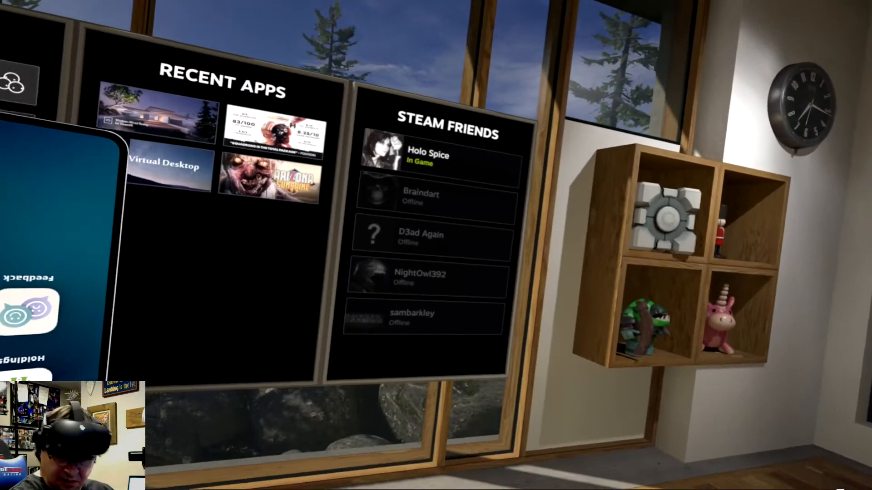
mouse_move(435, 245)
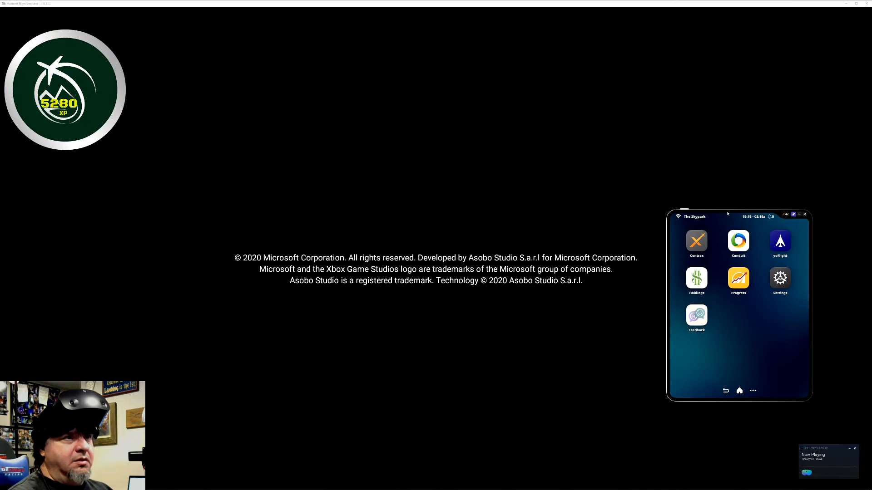
Step: Skip the Flight Simulator startup screen to reach the Welcome menu
click(804, 214)
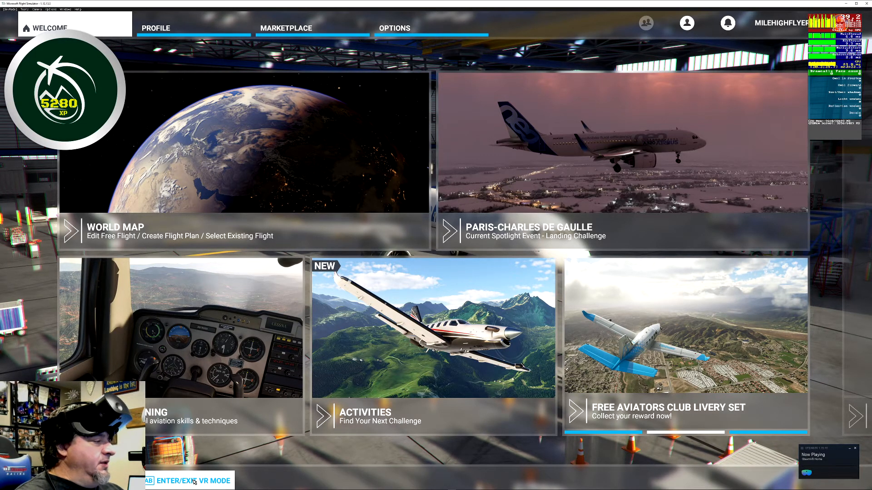
Step: Switch Microsoft Flight Simulator into VR mode
click(189, 480)
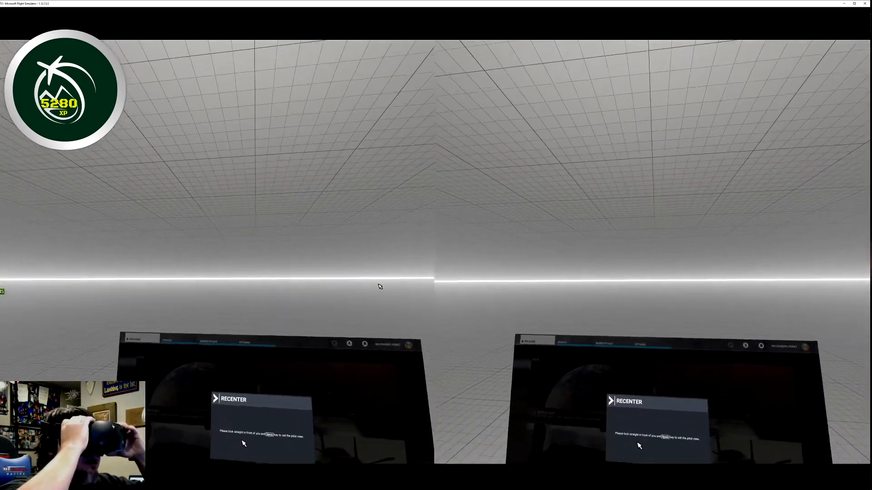
mouse_move(379, 287)
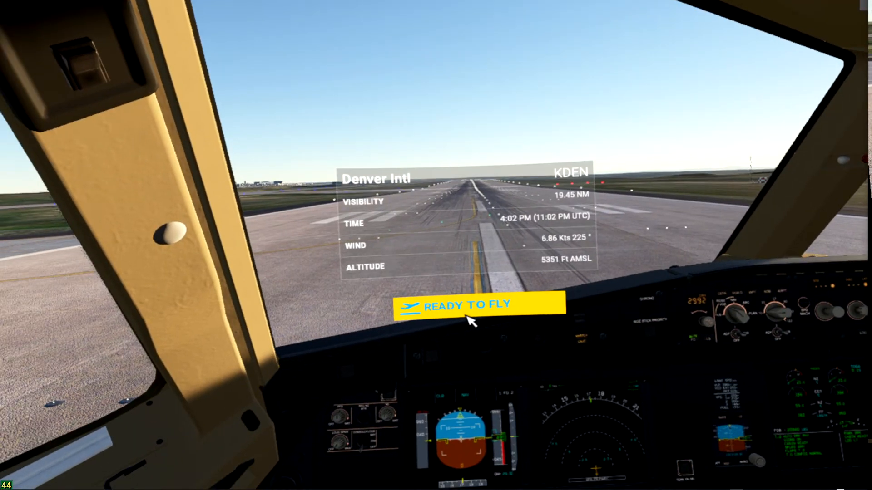
click(480, 306)
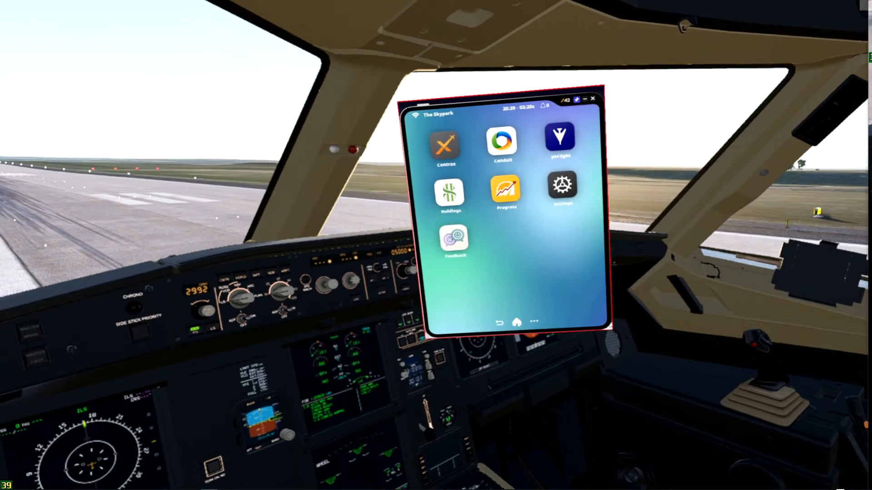
Step: Open the Holdings app on the Skypark tablet to view the $1,453.00 balance
click(505, 192)
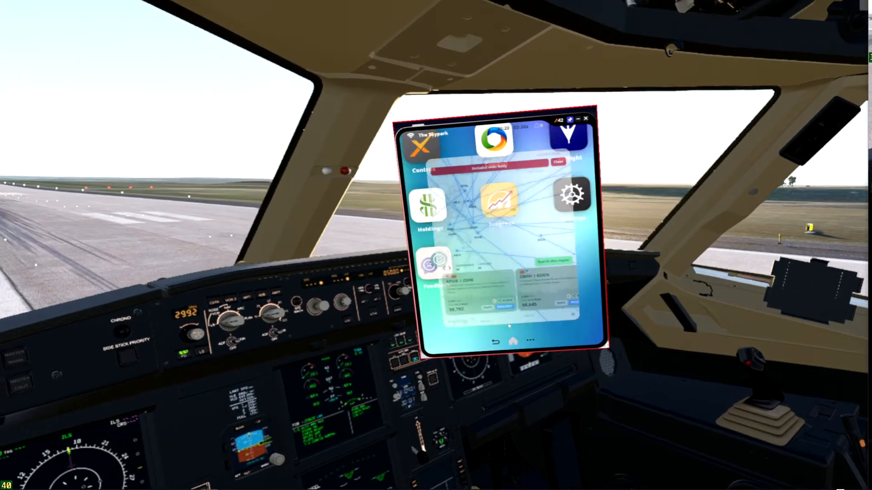
click(428, 205)
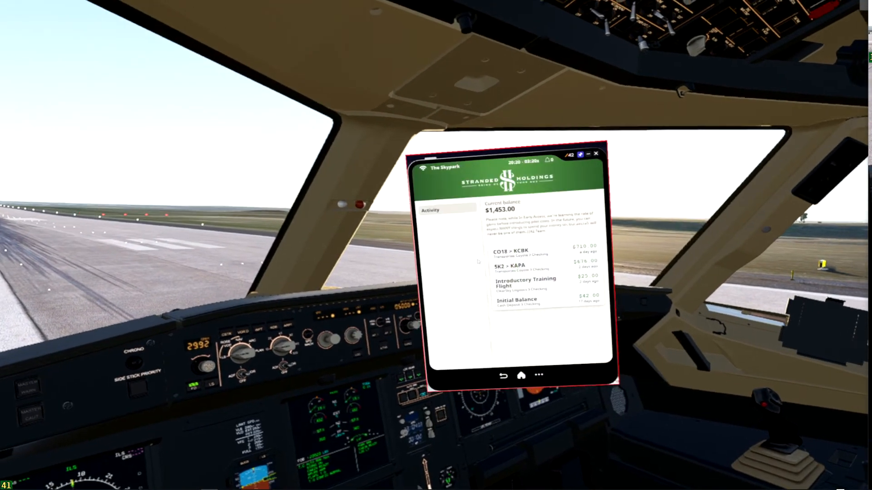